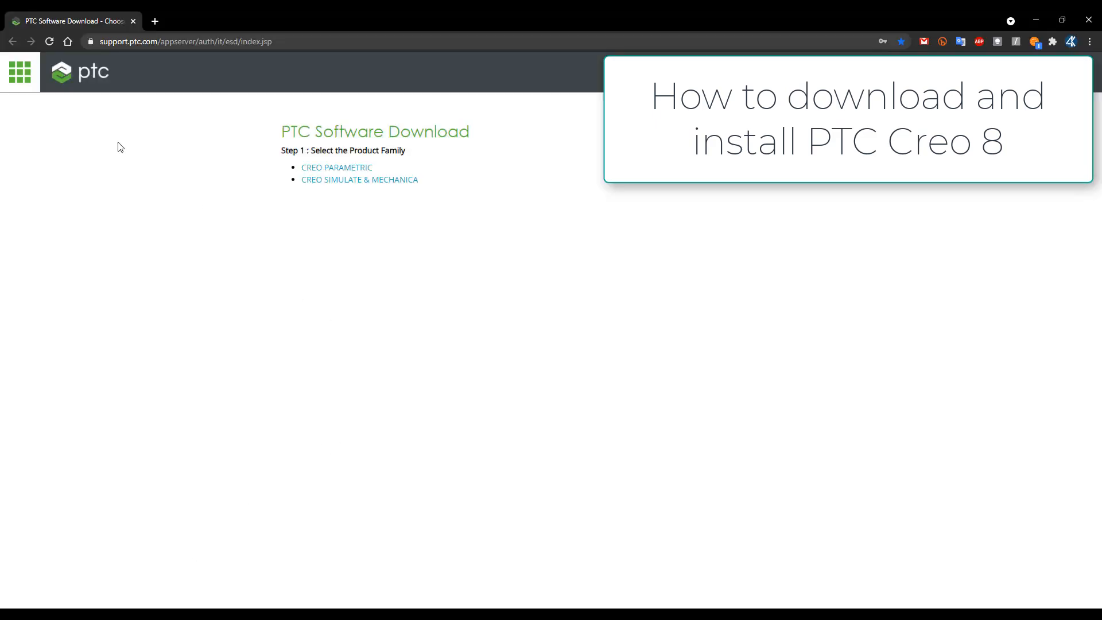
mouse_move(274, 301)
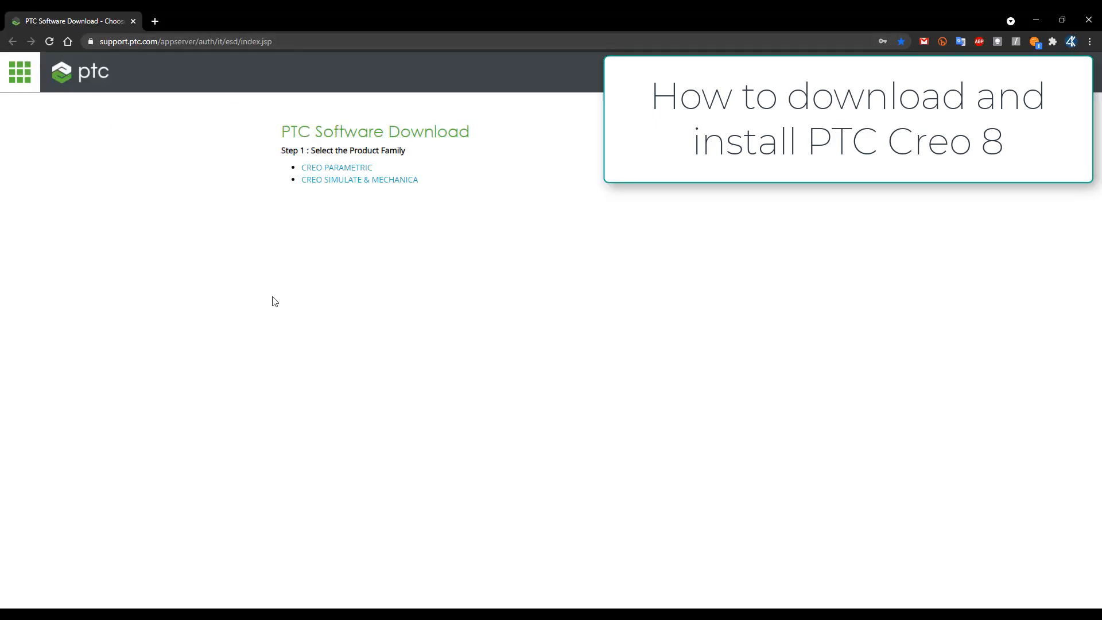
mouse_move(299, 317)
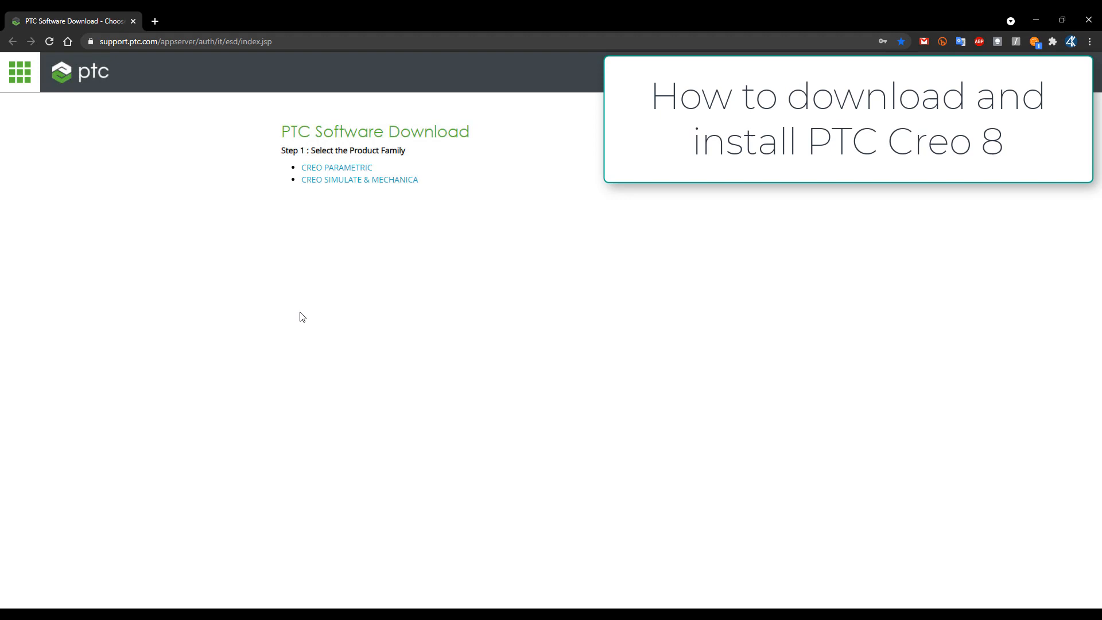
mouse_move(271, 236)
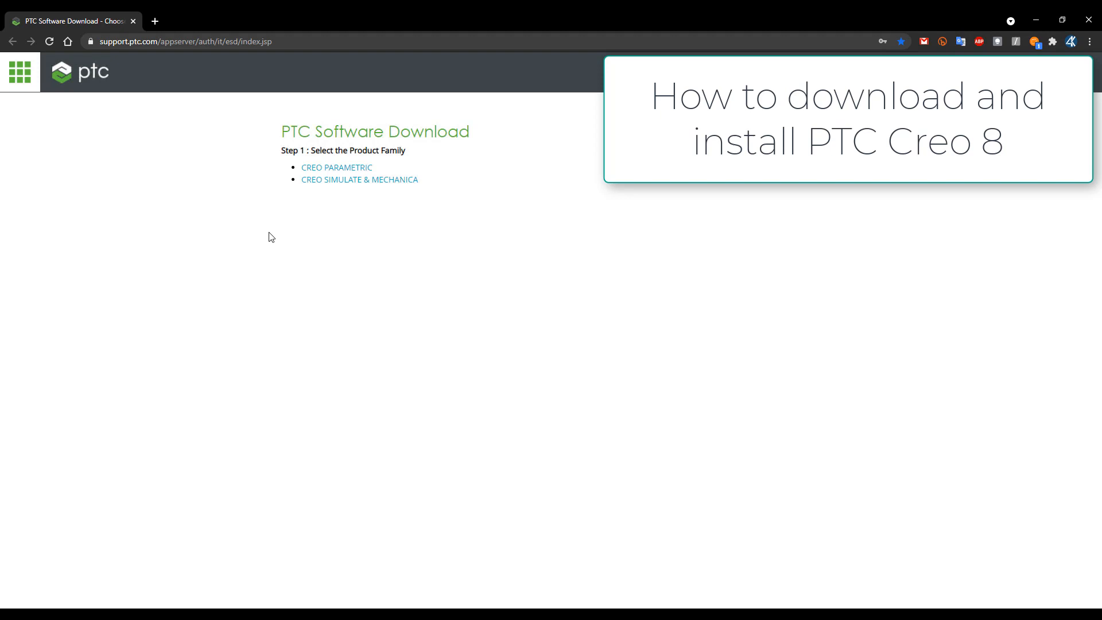
mouse_move(320, 177)
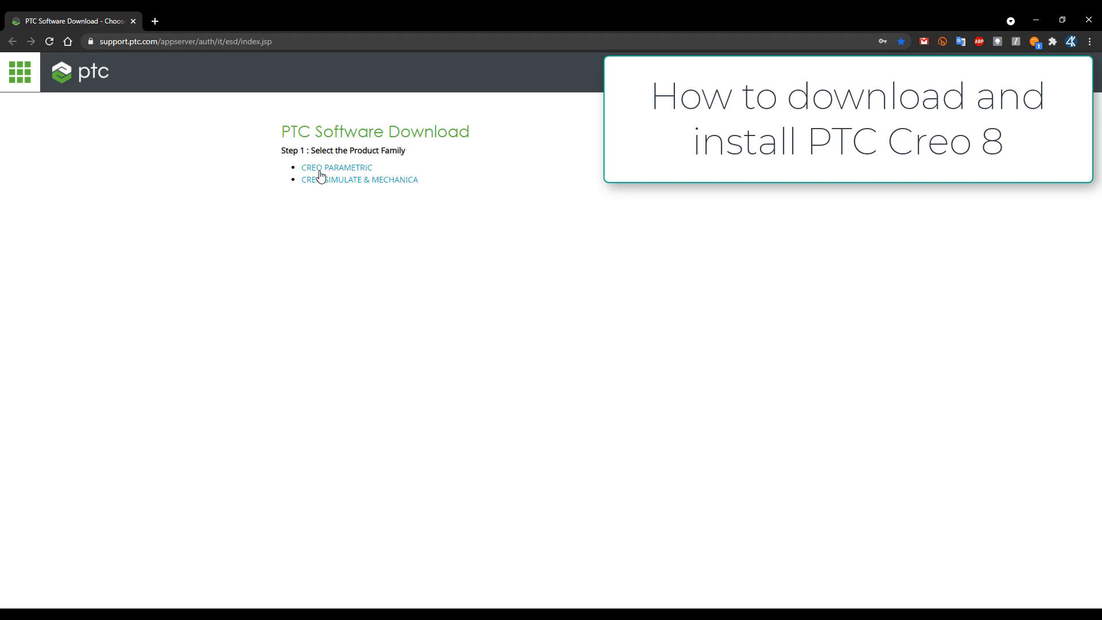
Step: Expand Creo Parametric > Release Creo 8.0 > Creo 8.0 for Windows > Most Recent Datecode
click(336, 168)
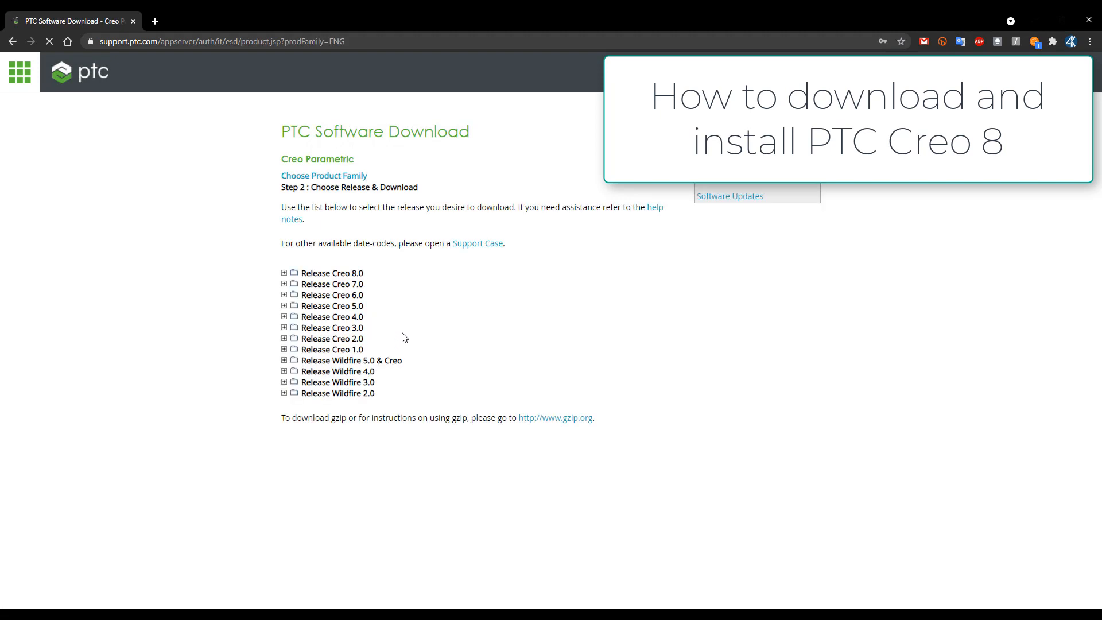
mouse_move(433, 295)
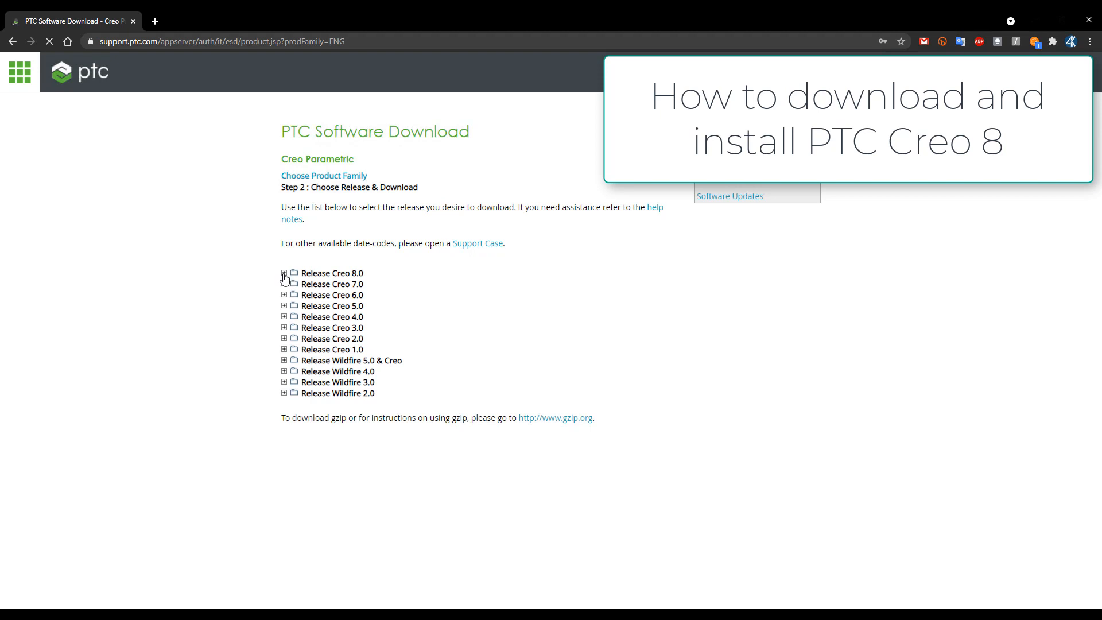
click(283, 273)
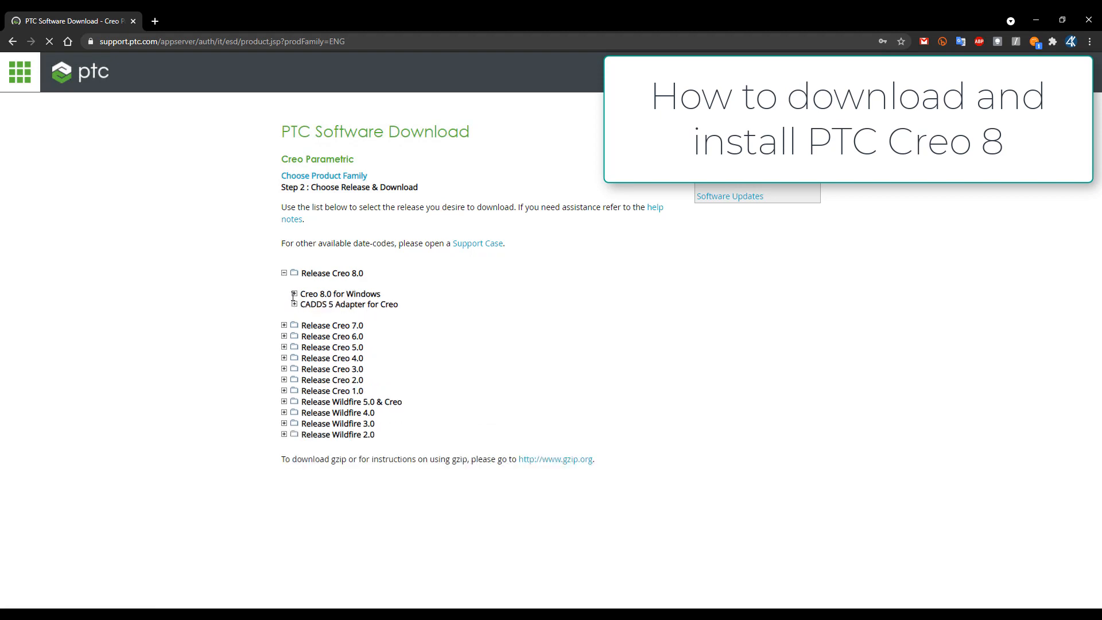
click(290, 294)
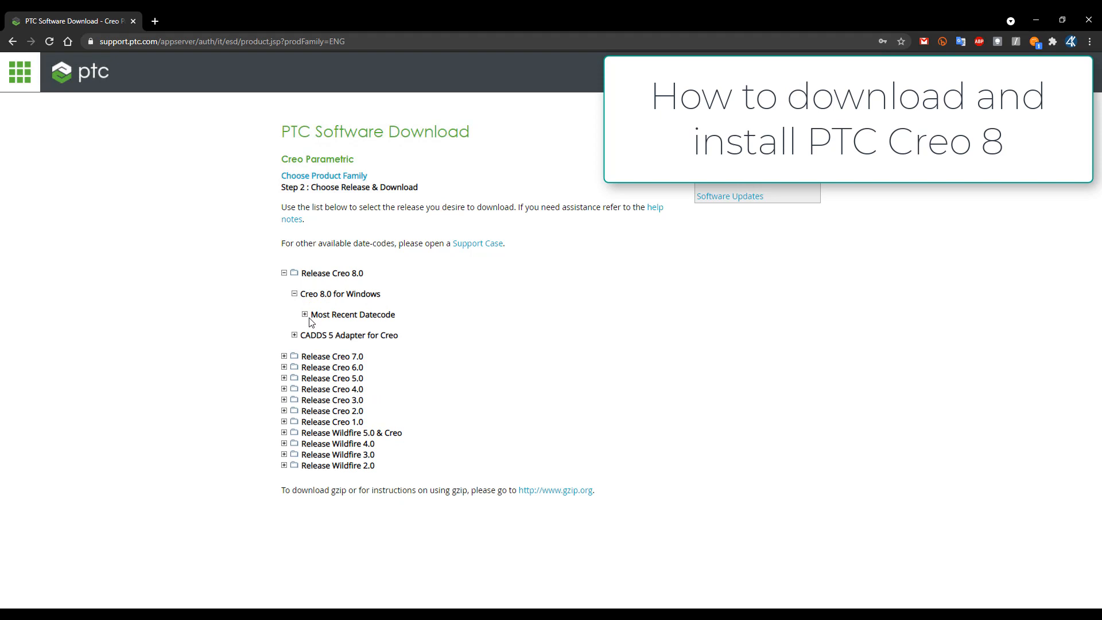
click(304, 315)
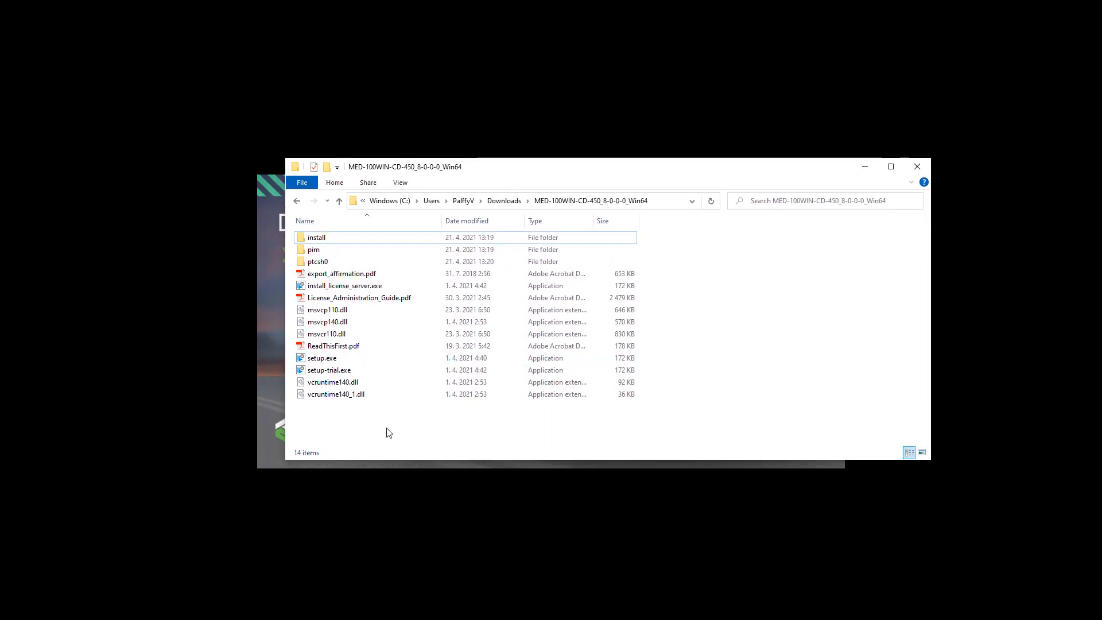
Step: Run setup.exe from the extracted Creo 8.0 Win64 folder in Downloads
click(336, 394)
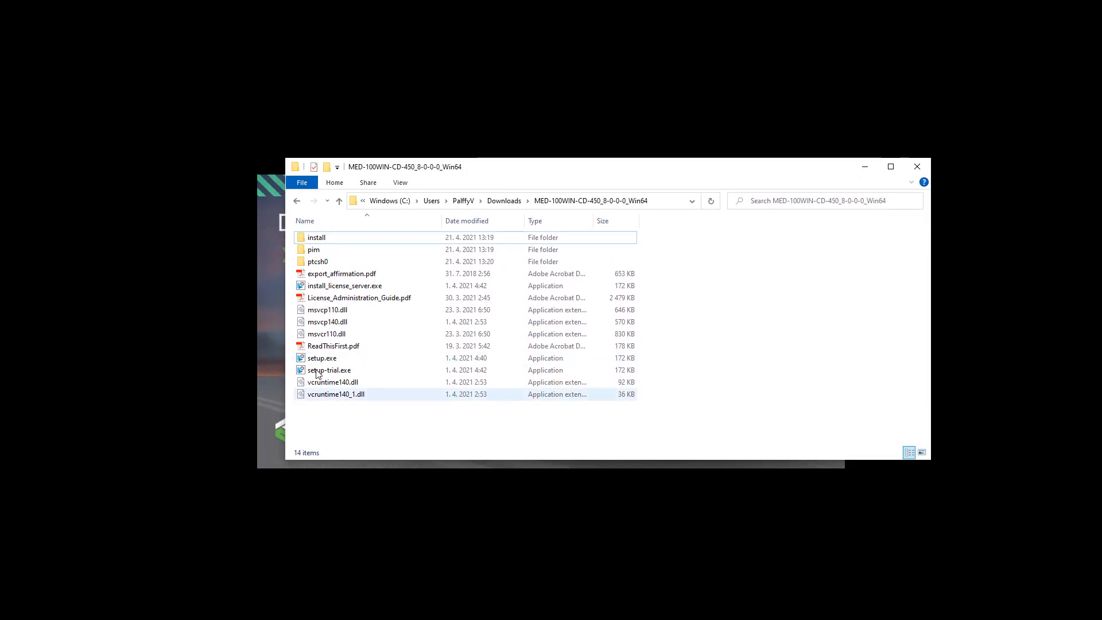
mouse_move(322, 358)
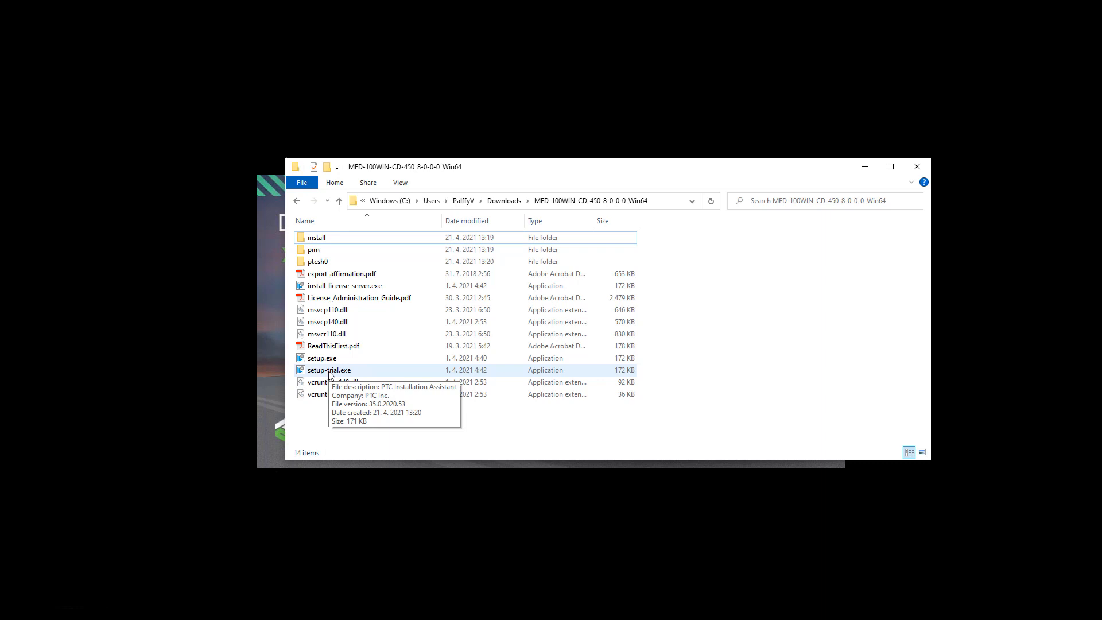
click(321, 358)
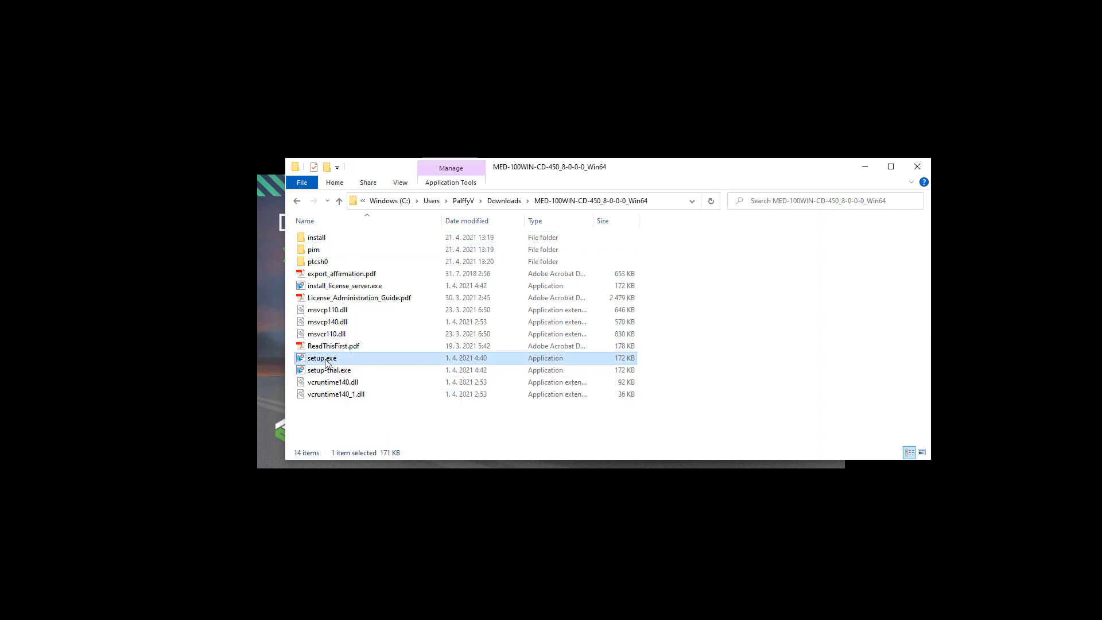
double_click(320, 358)
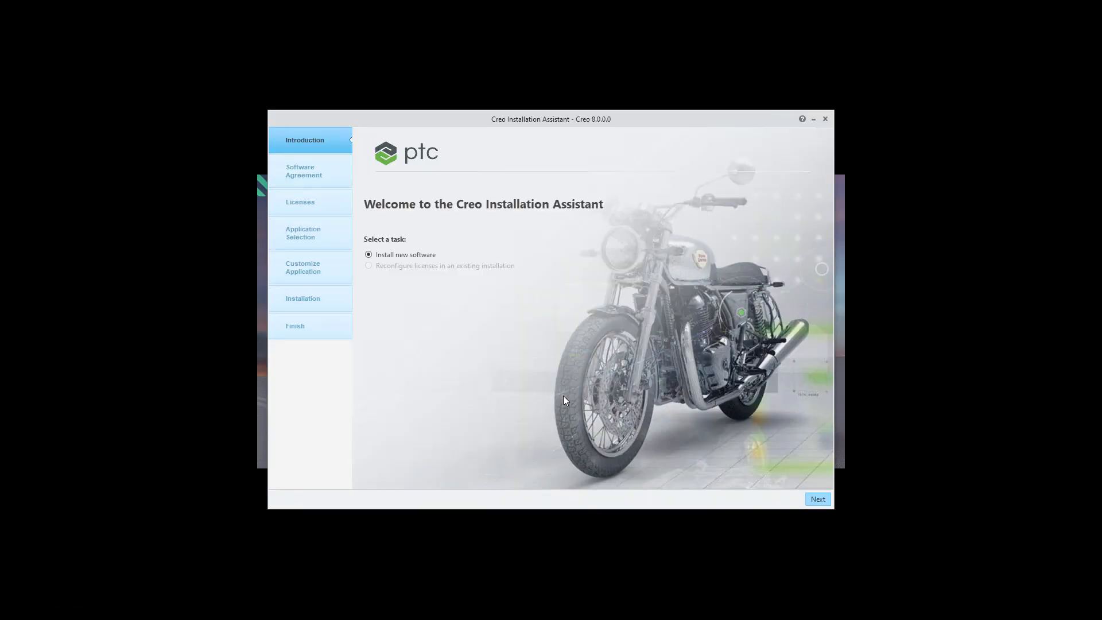
mouse_move(412, 282)
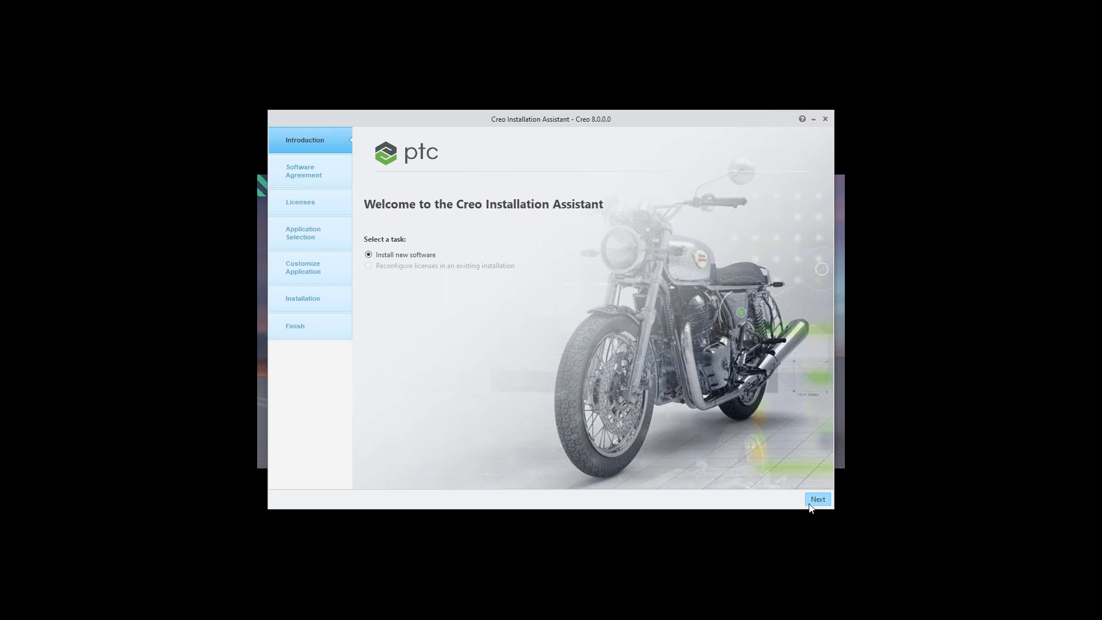
mouse_move(817, 503)
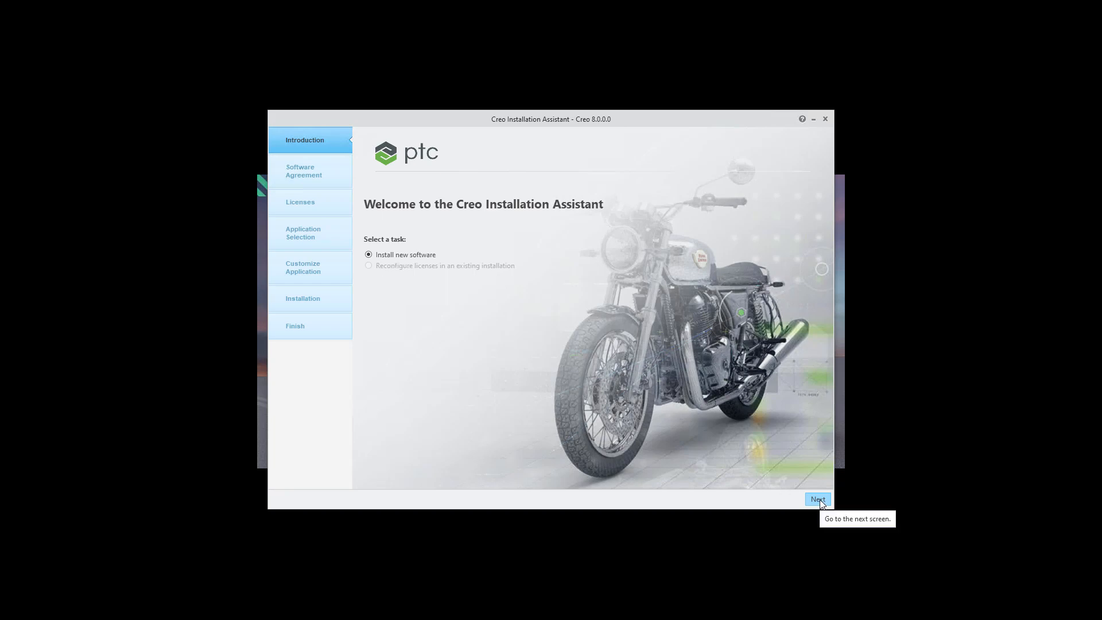
Step: Accept the software license agreement and export compliance, then continue to License Identification
click(817, 499)
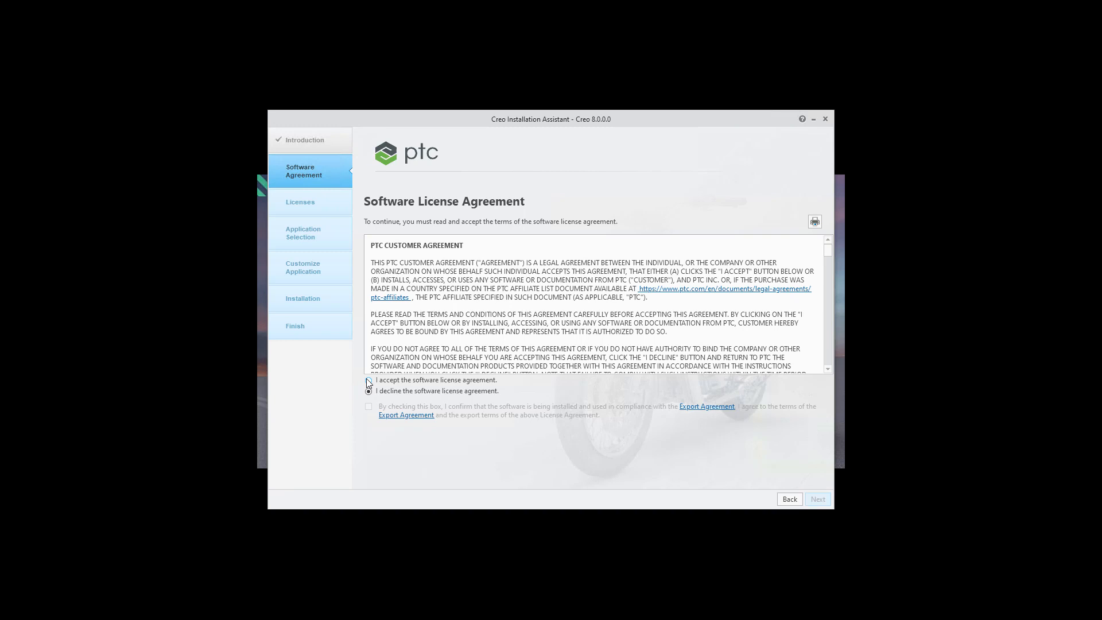
click(368, 380)
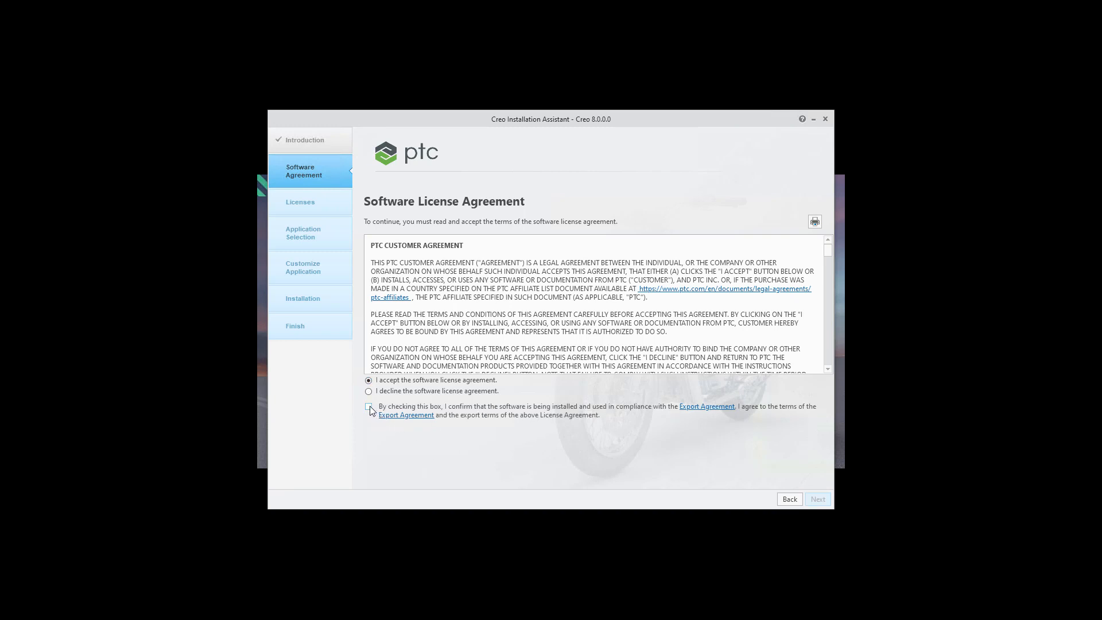
click(367, 407)
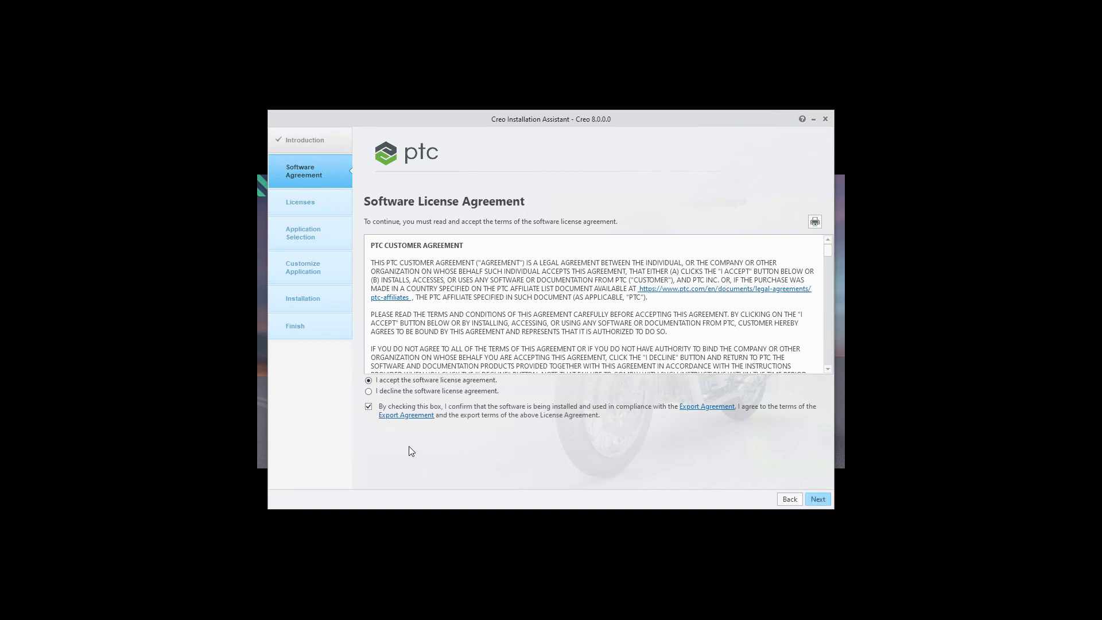
mouse_move(828, 265)
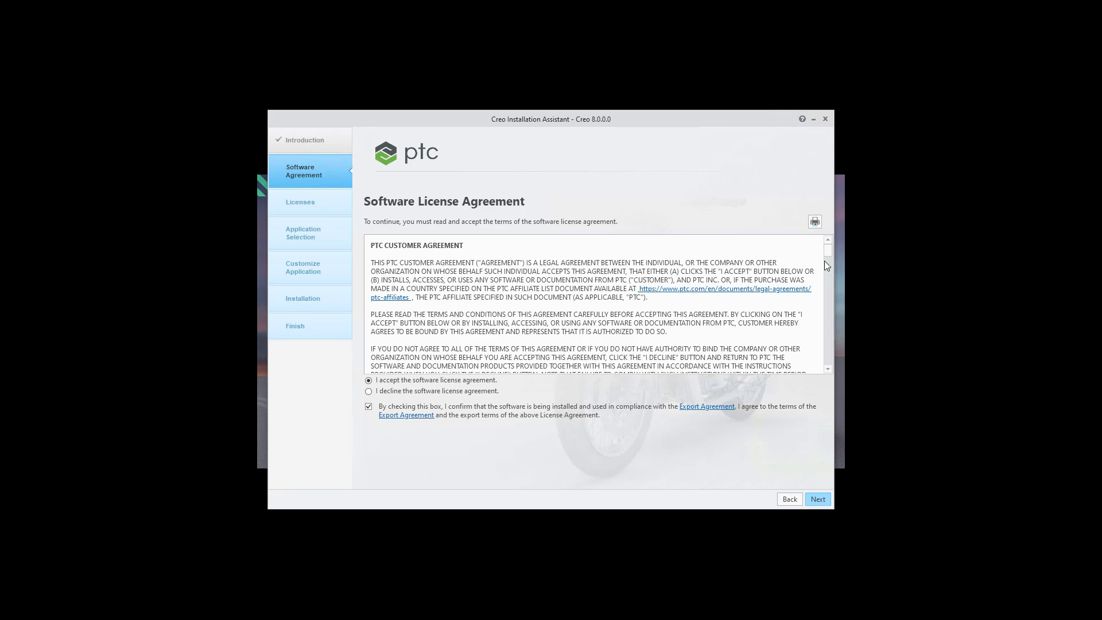
scroll(down, 3)
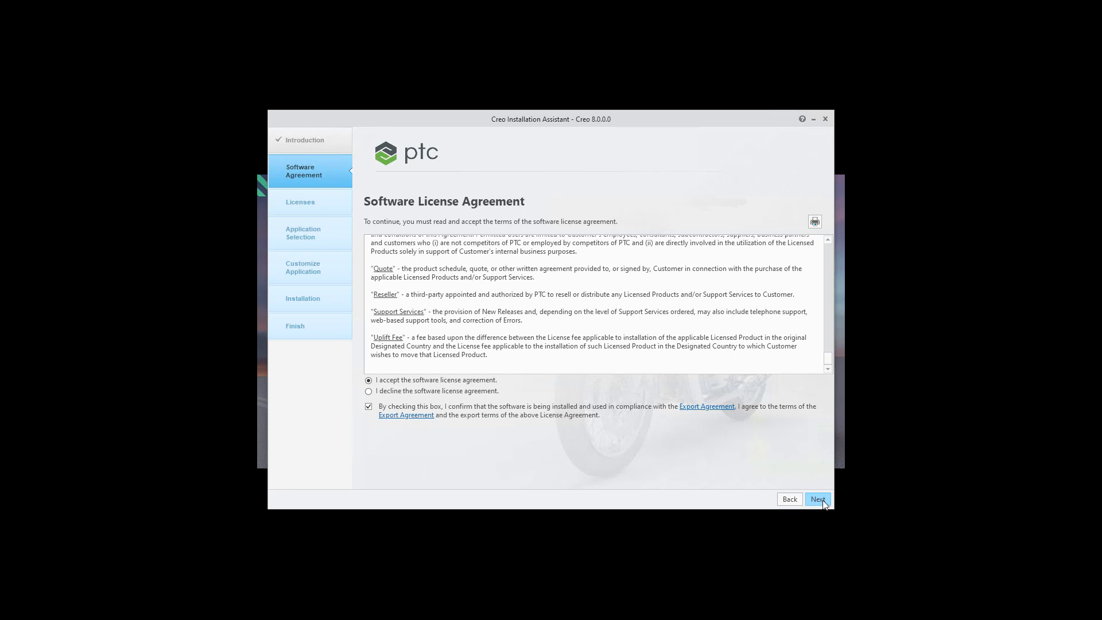
click(817, 499)
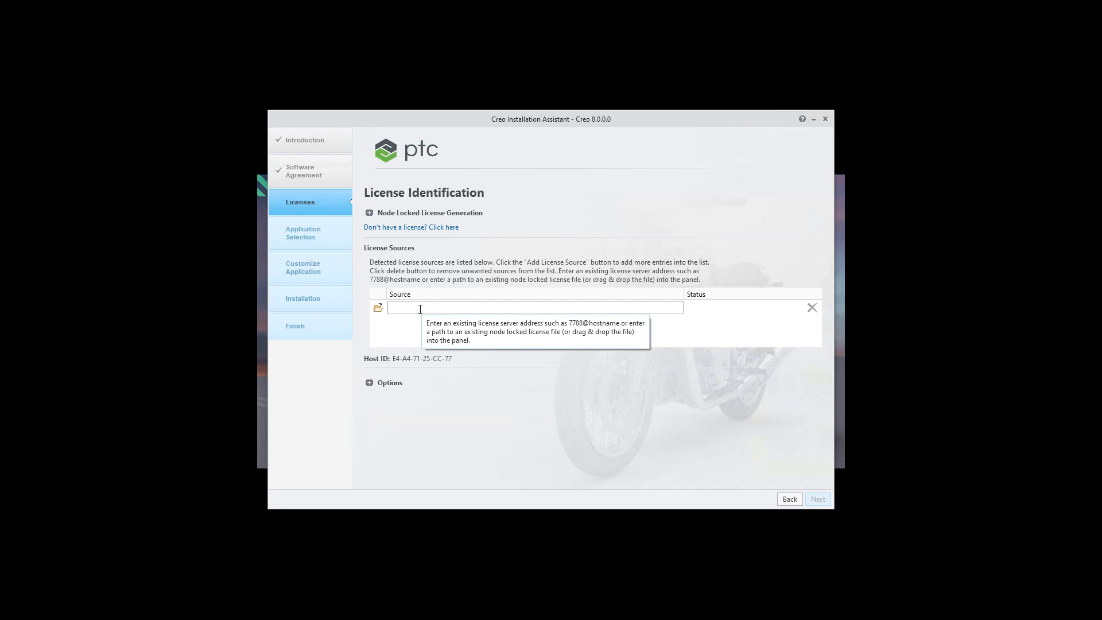
mouse_move(374, 286)
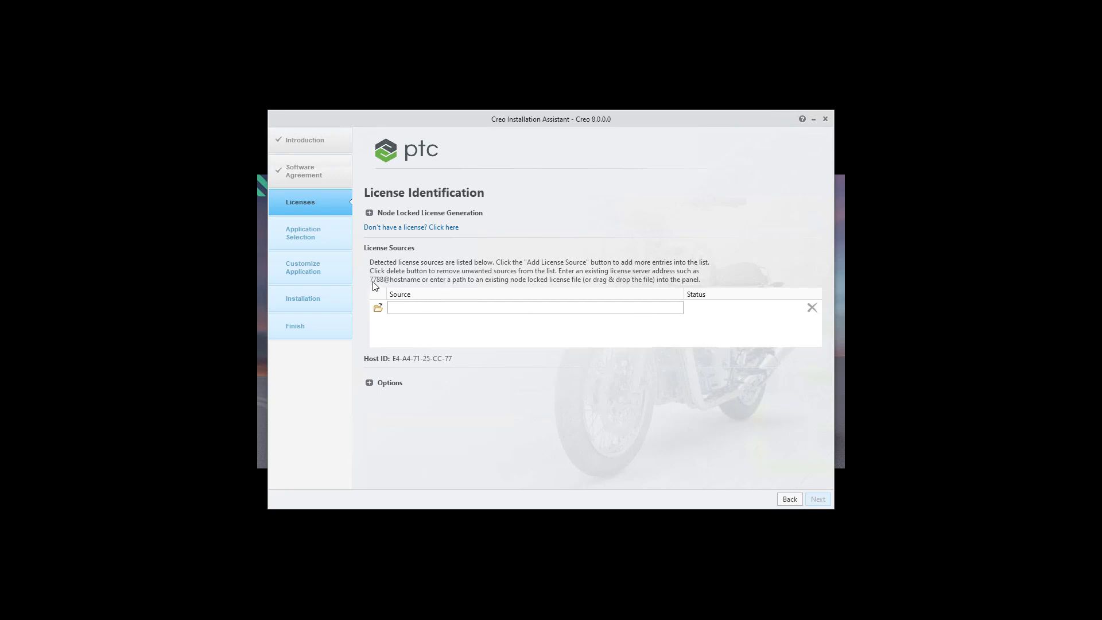
mouse_move(404, 298)
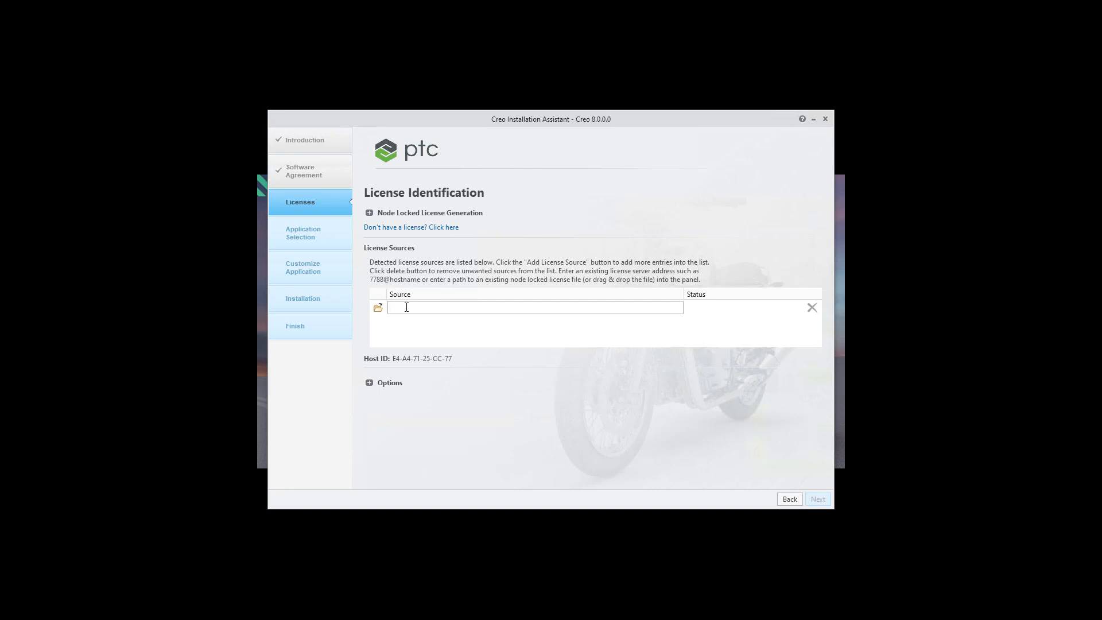
Step: Enter 7788@hostname as the license source, reported Available, and continue to Application Selection
text(7788@)
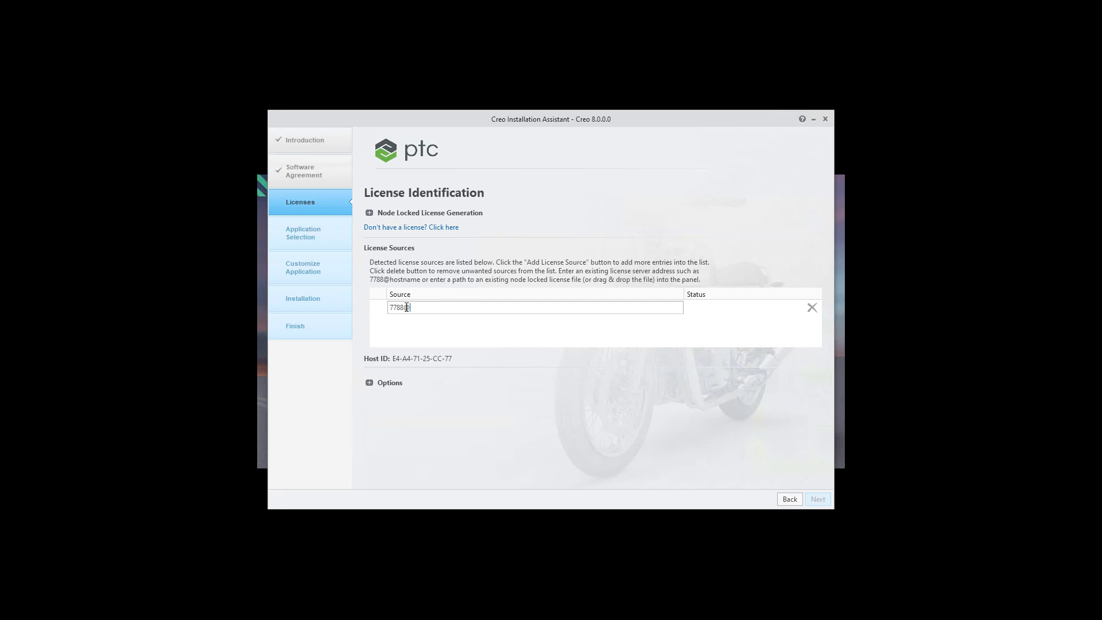
text(host)
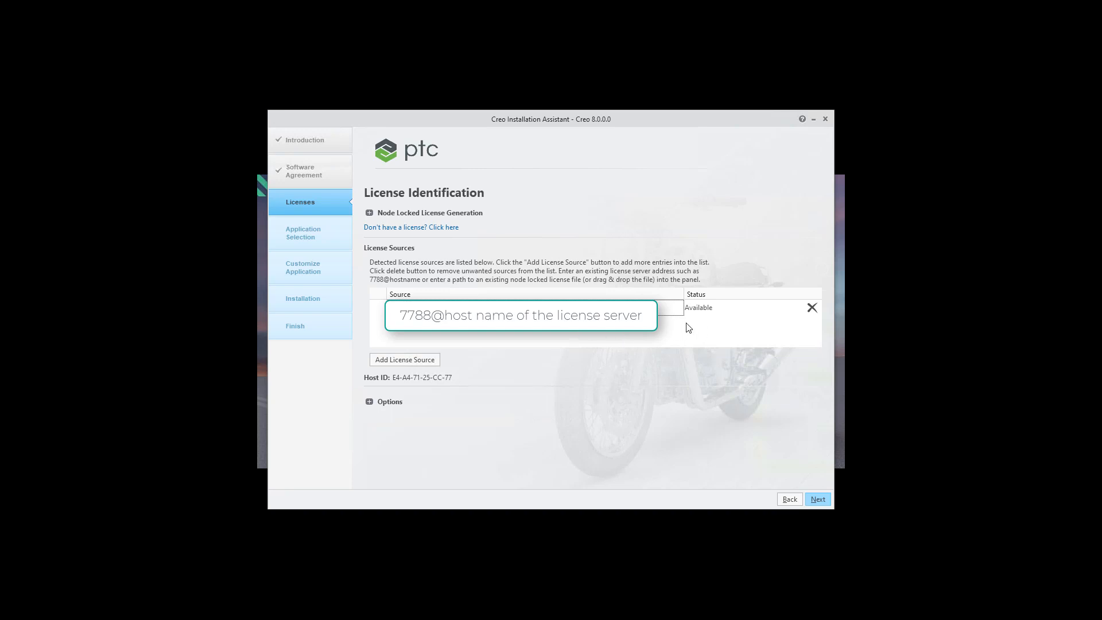
mouse_move(693, 324)
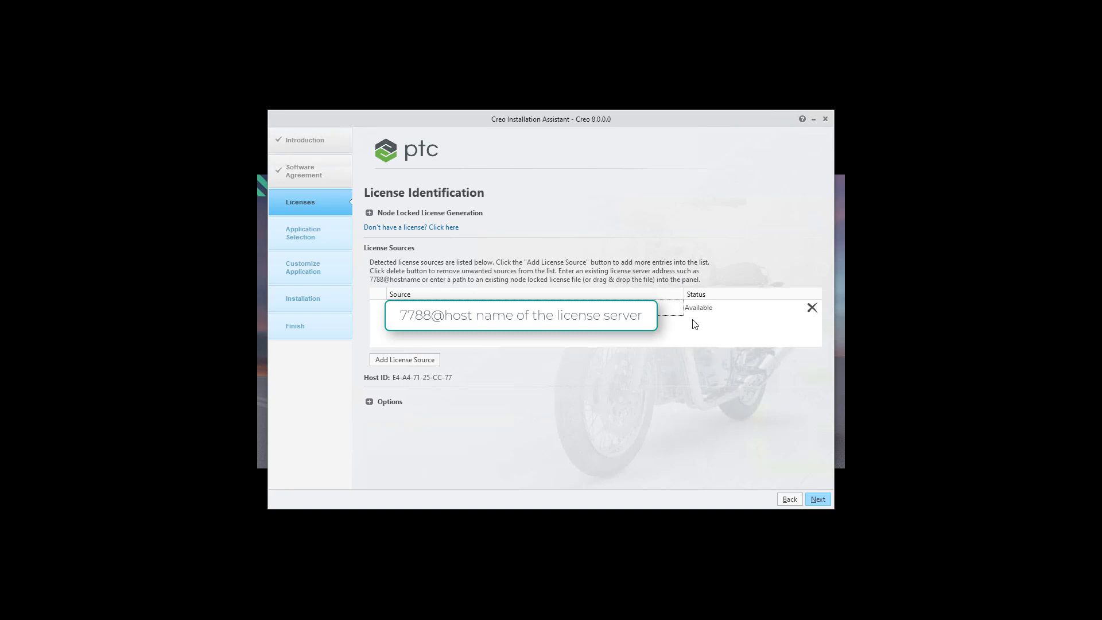
mouse_move(793, 463)
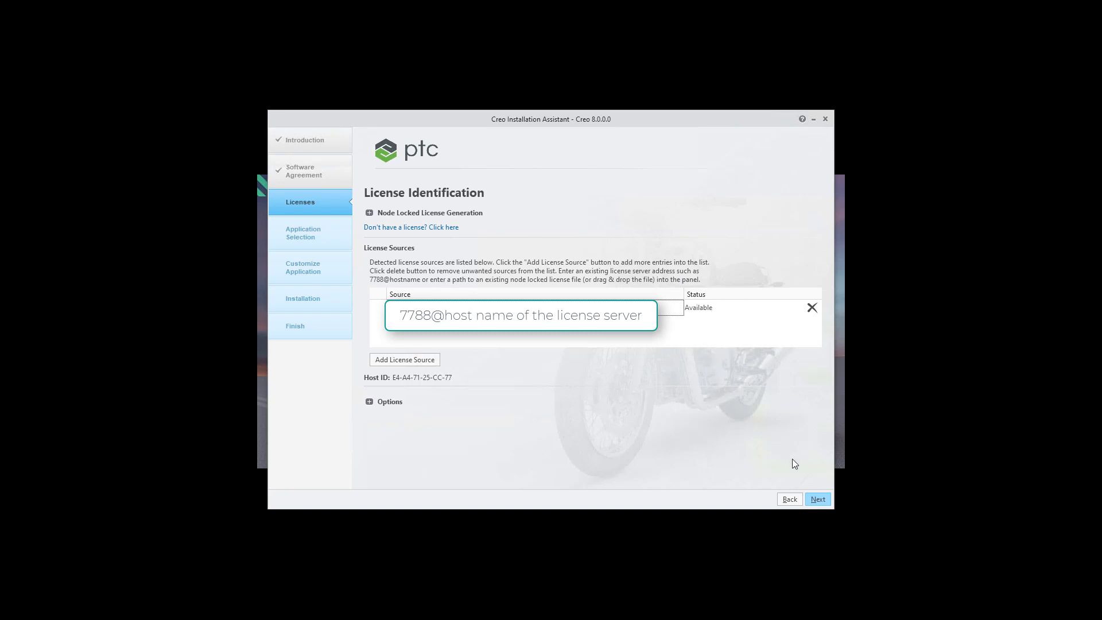
click(817, 499)
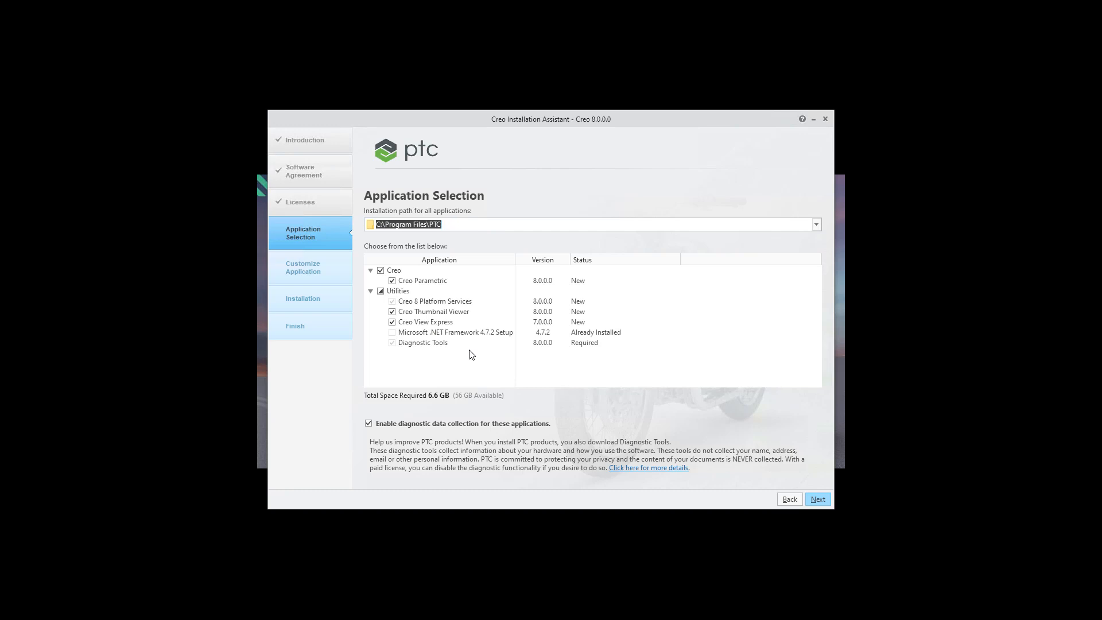
mouse_move(424, 368)
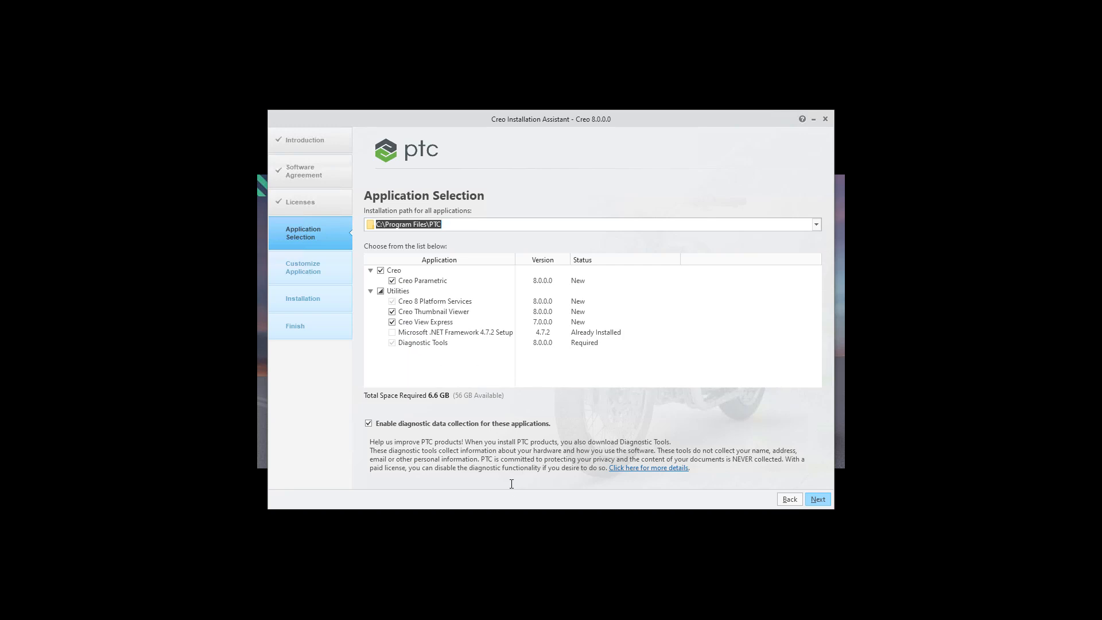
mouse_move(822, 501)
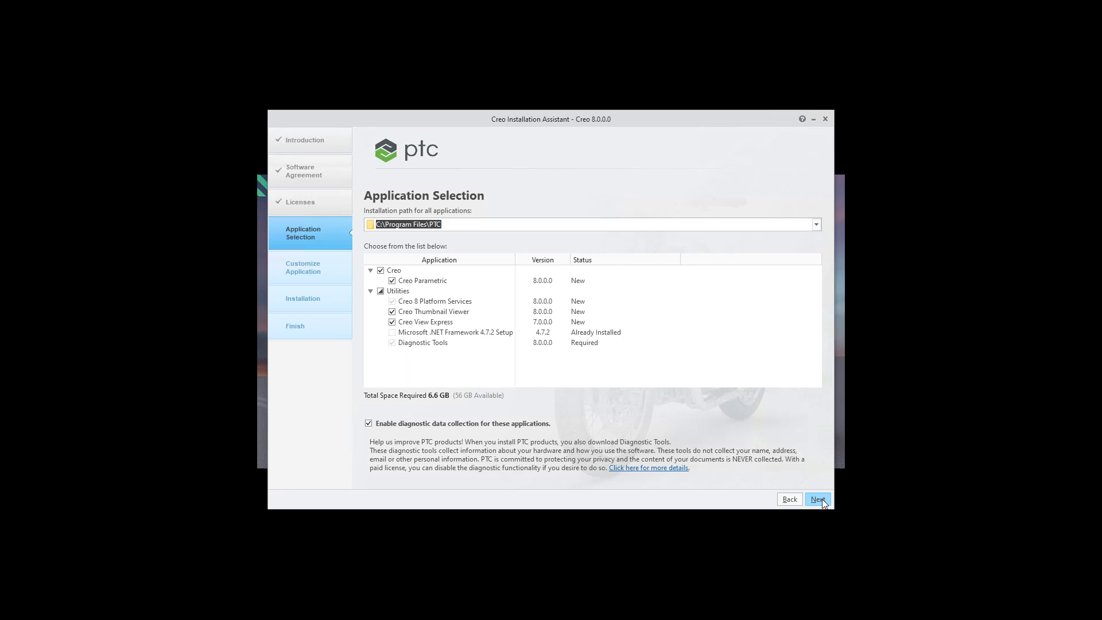
Step: Keep Creo Parametric and default utilities under C:\Program Files\PTC and continue
click(817, 499)
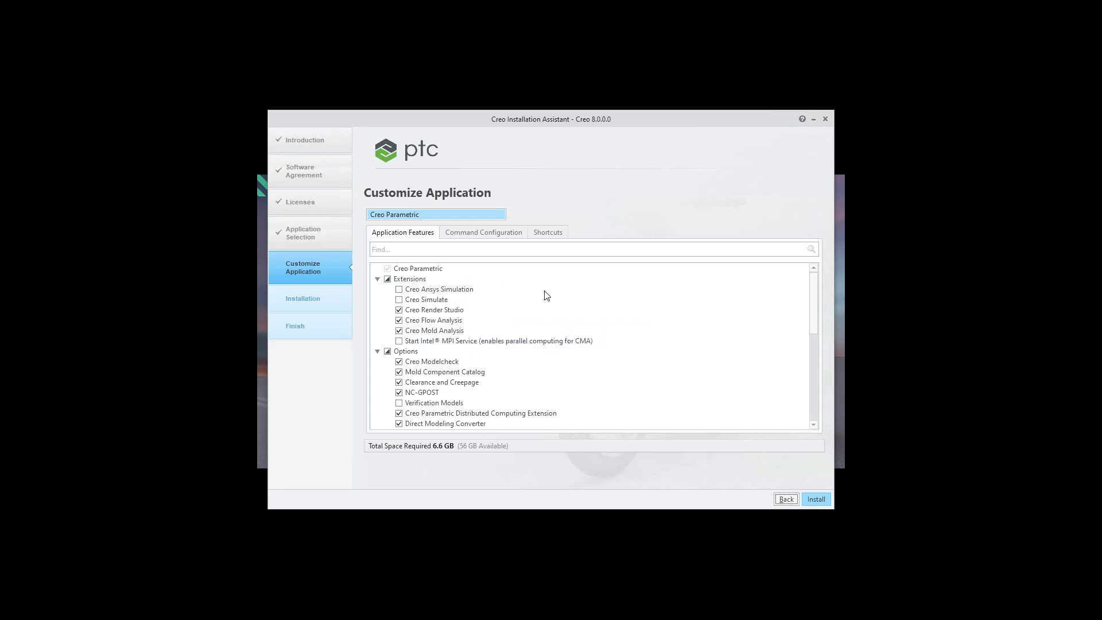
mouse_move(434, 321)
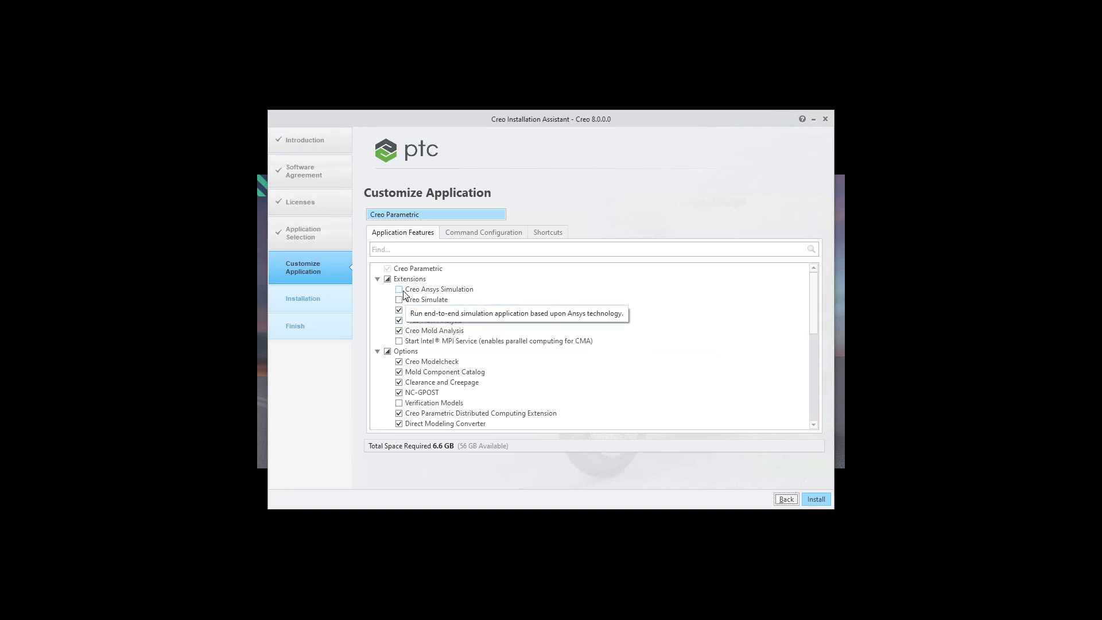
Step: Toggle Creo Ansys Simulation, exclude Creo Mold Analysis and review the remaining feature list
click(398, 289)
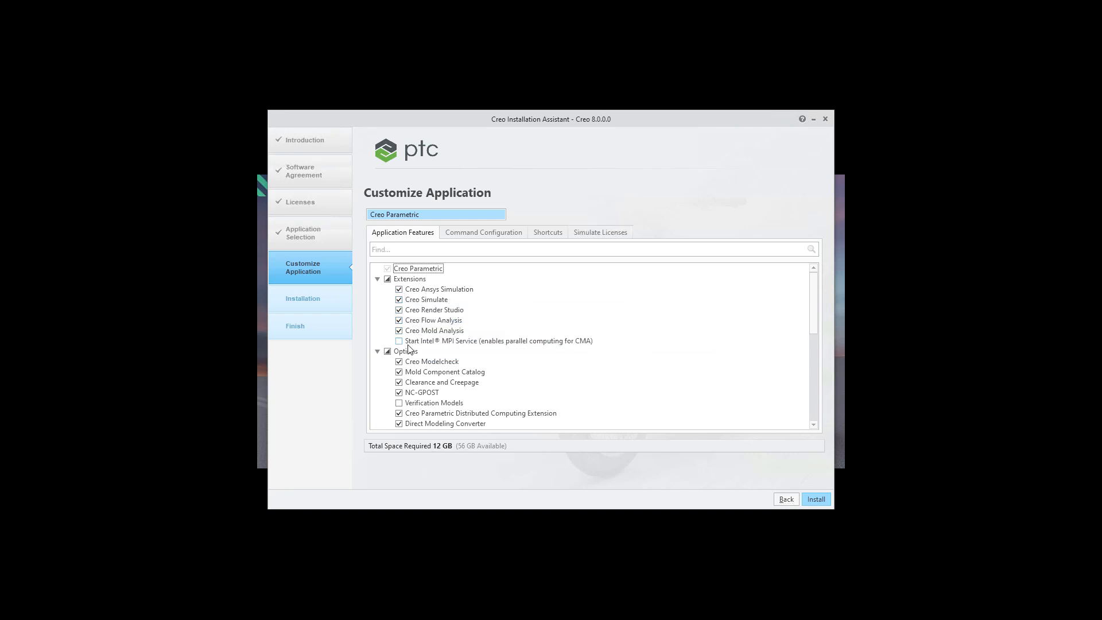
click(399, 290)
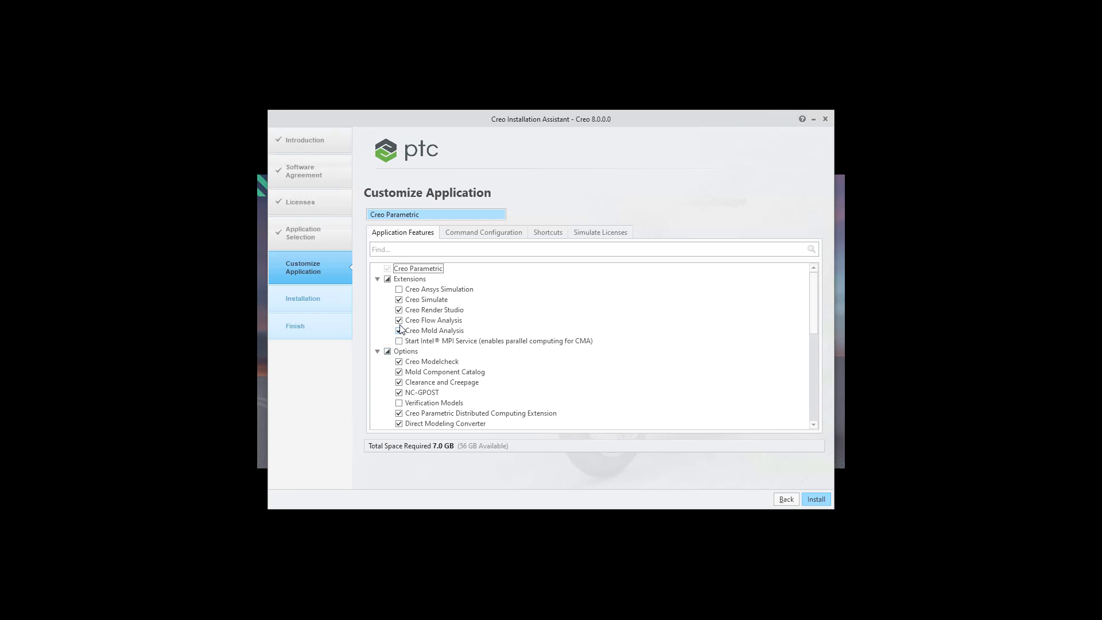
click(399, 330)
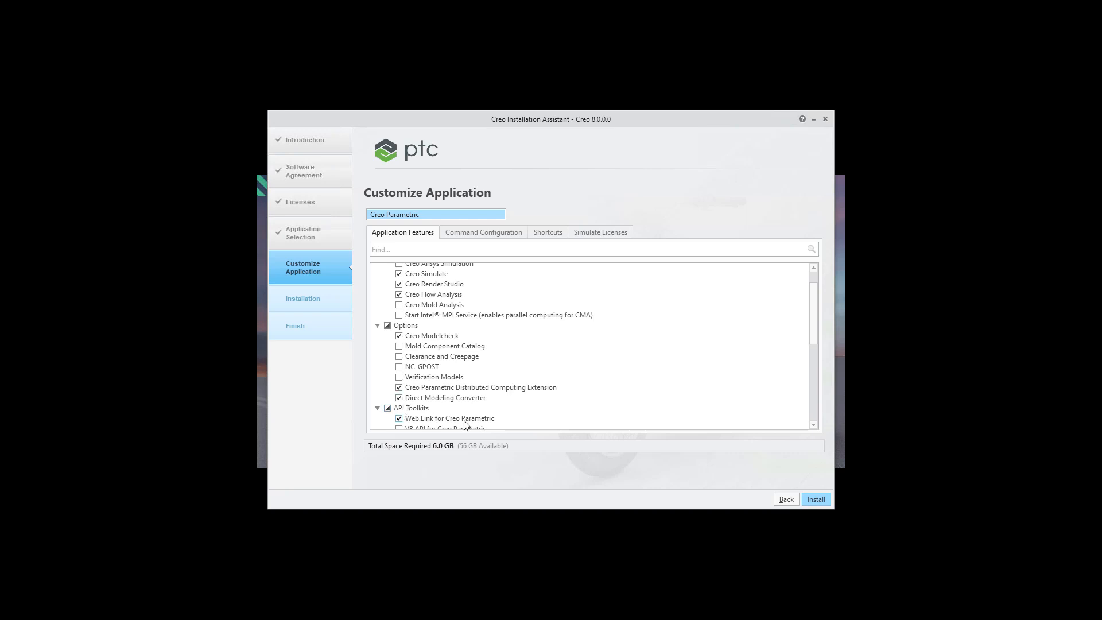
scroll(down, 3)
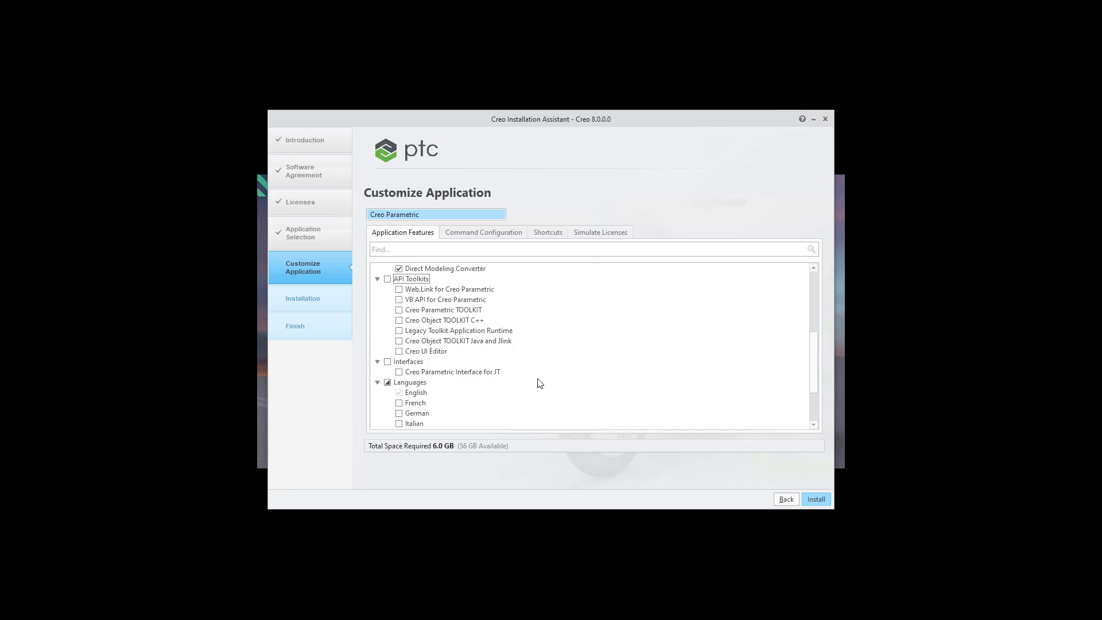
scroll(down, 3)
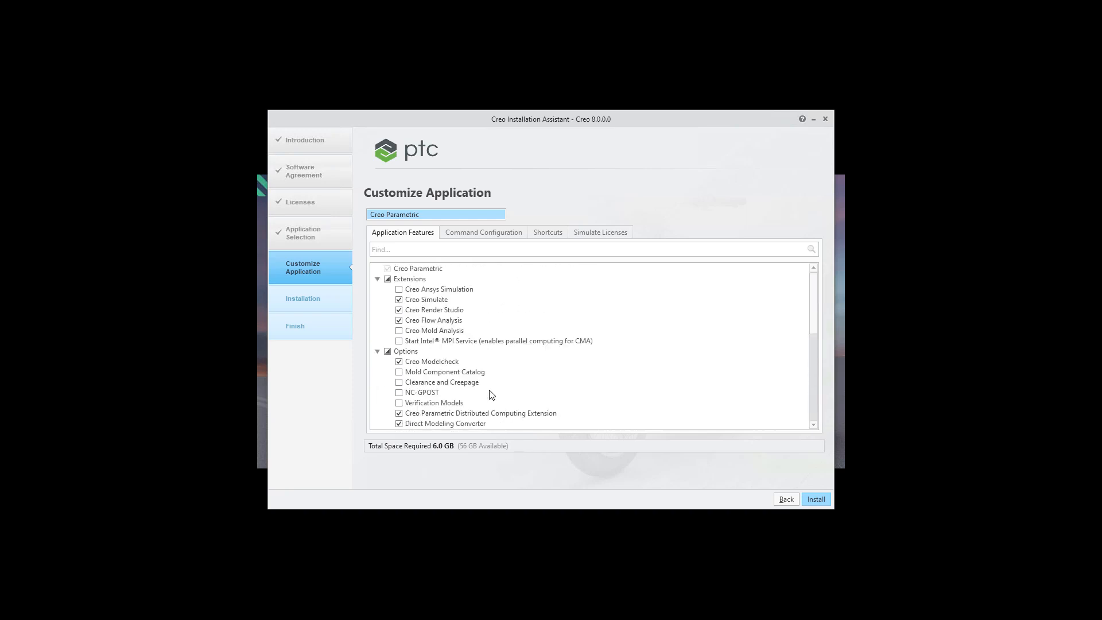
mouse_move(467, 290)
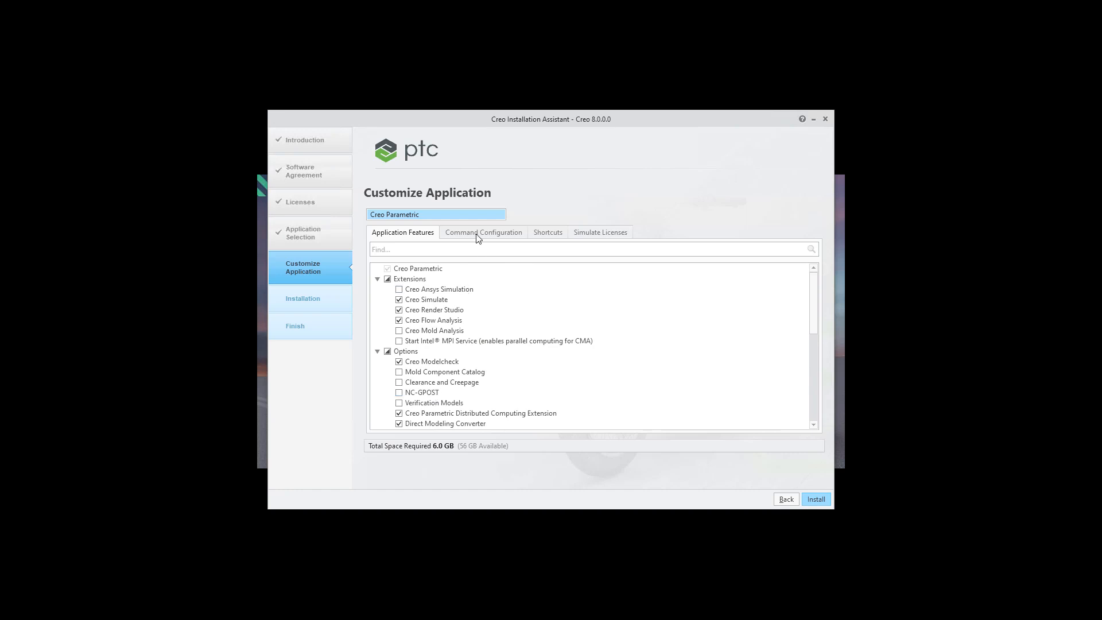
Step: Review the parametric default Command Configuration and start the installation
click(483, 232)
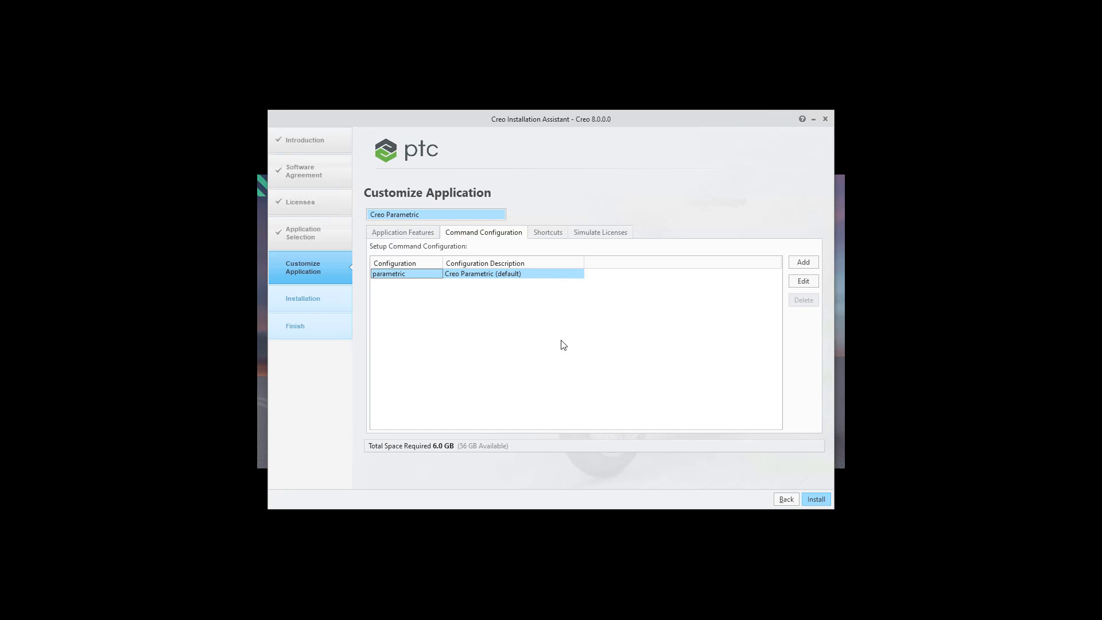
mouse_move(602, 350)
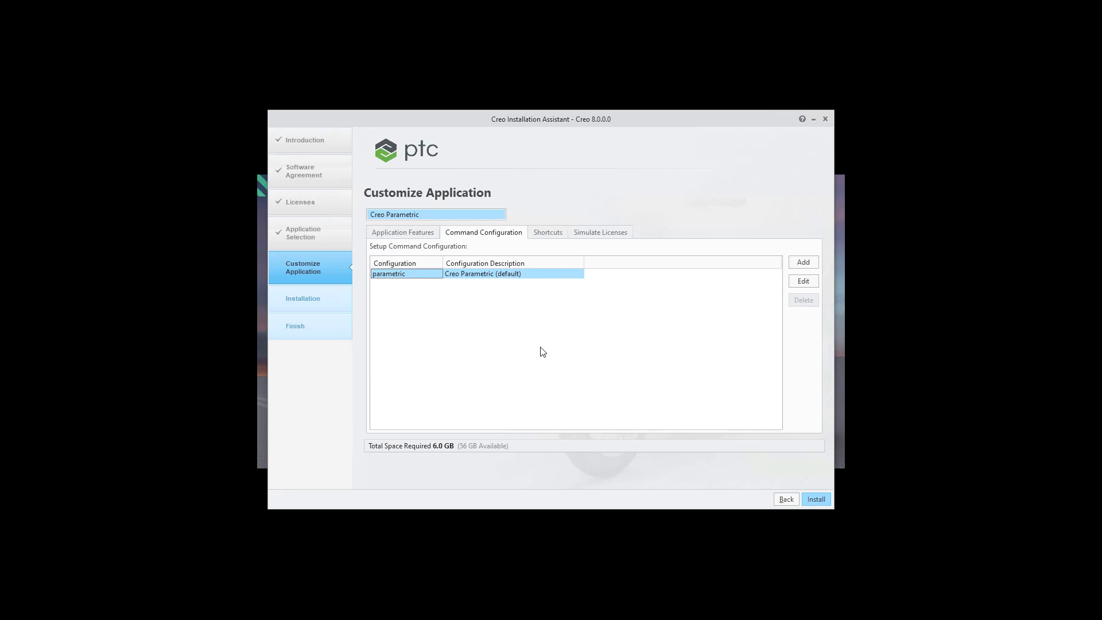
mouse_move(523, 349)
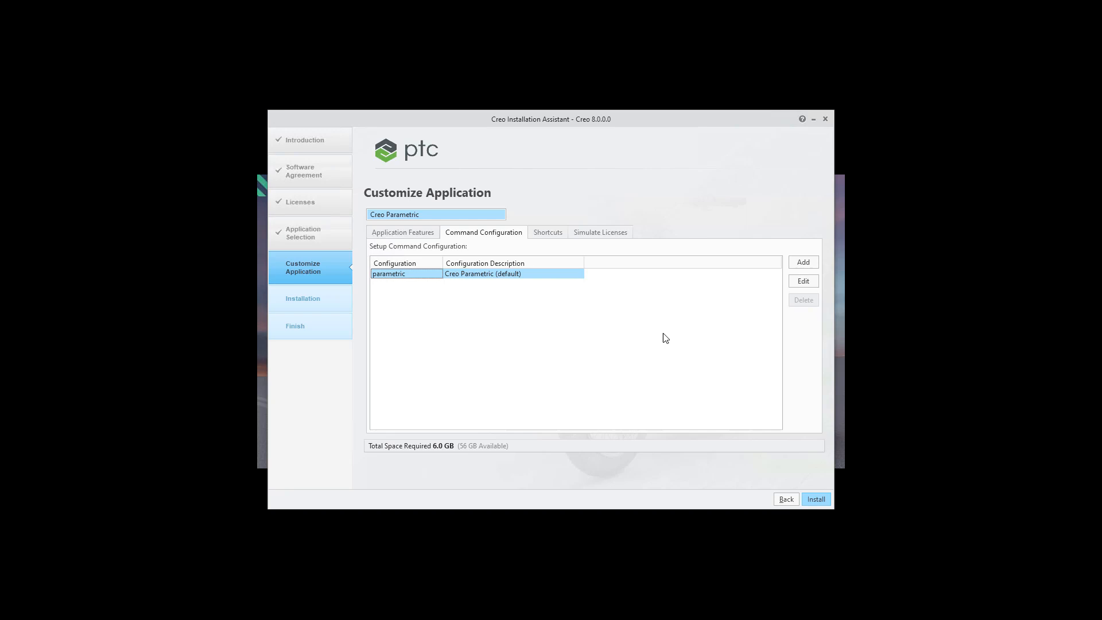
mouse_move(522, 252)
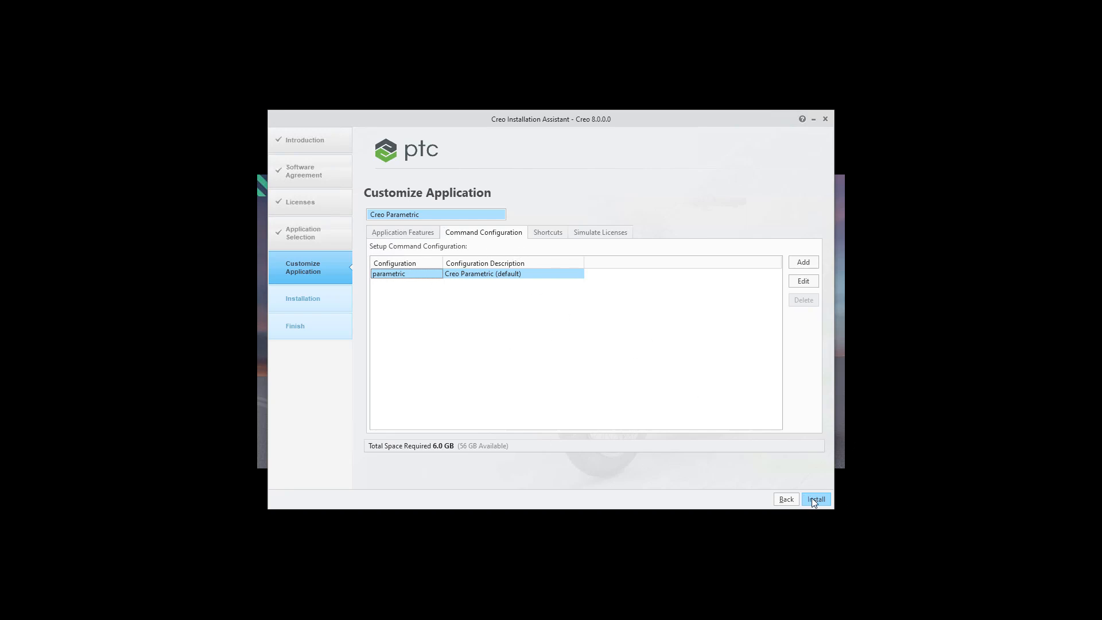
mouse_move(816, 499)
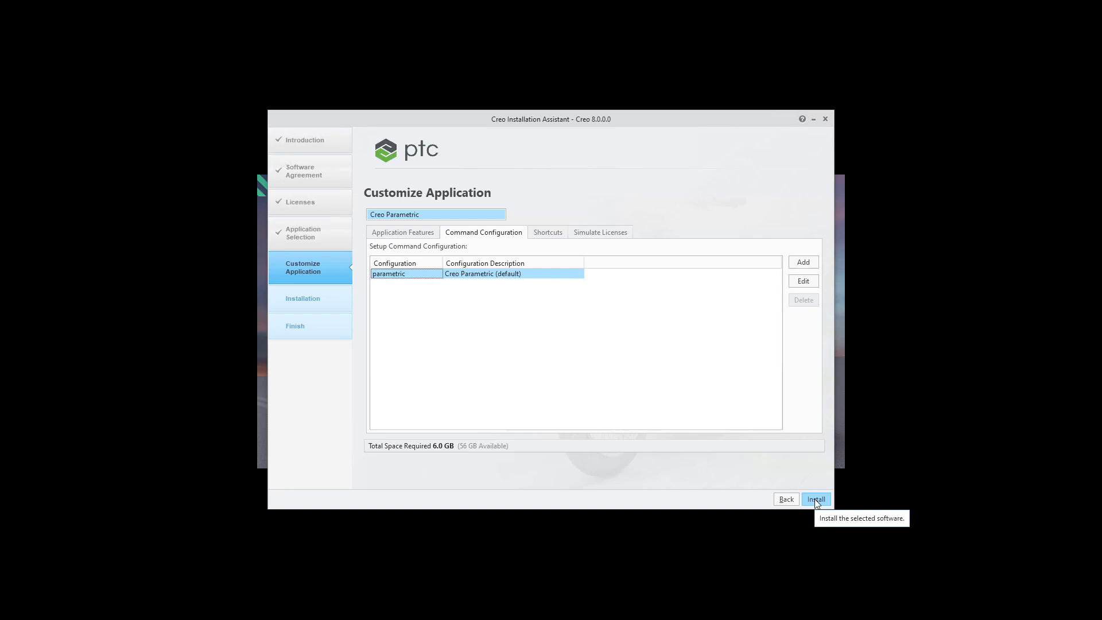
click(815, 499)
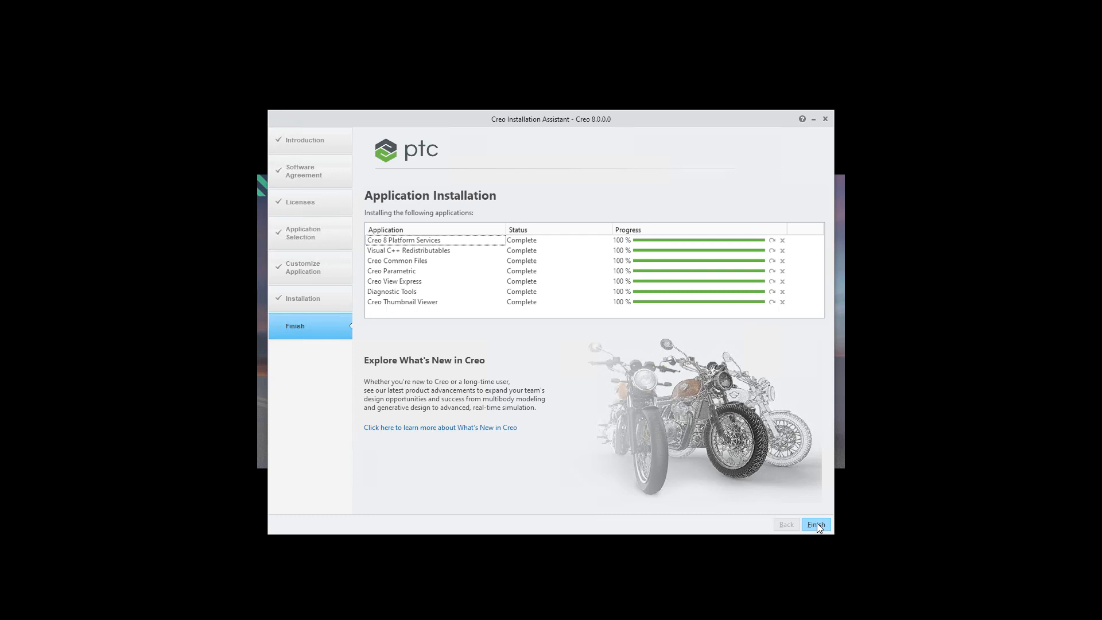
Step: Finish the assistant with all seven applications Complete at 100%
click(815, 524)
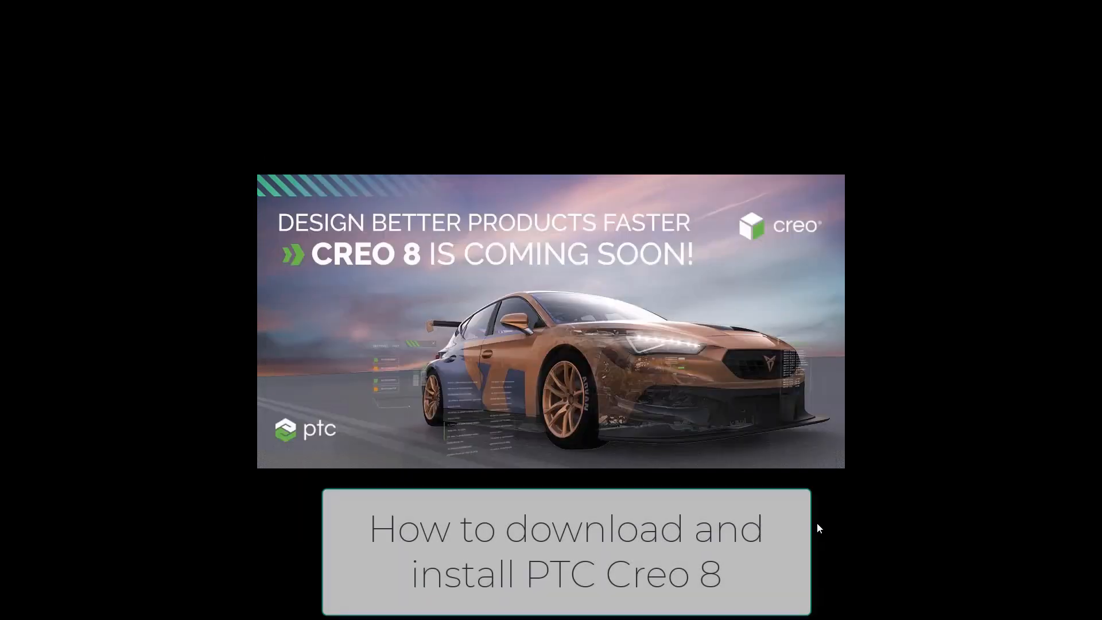